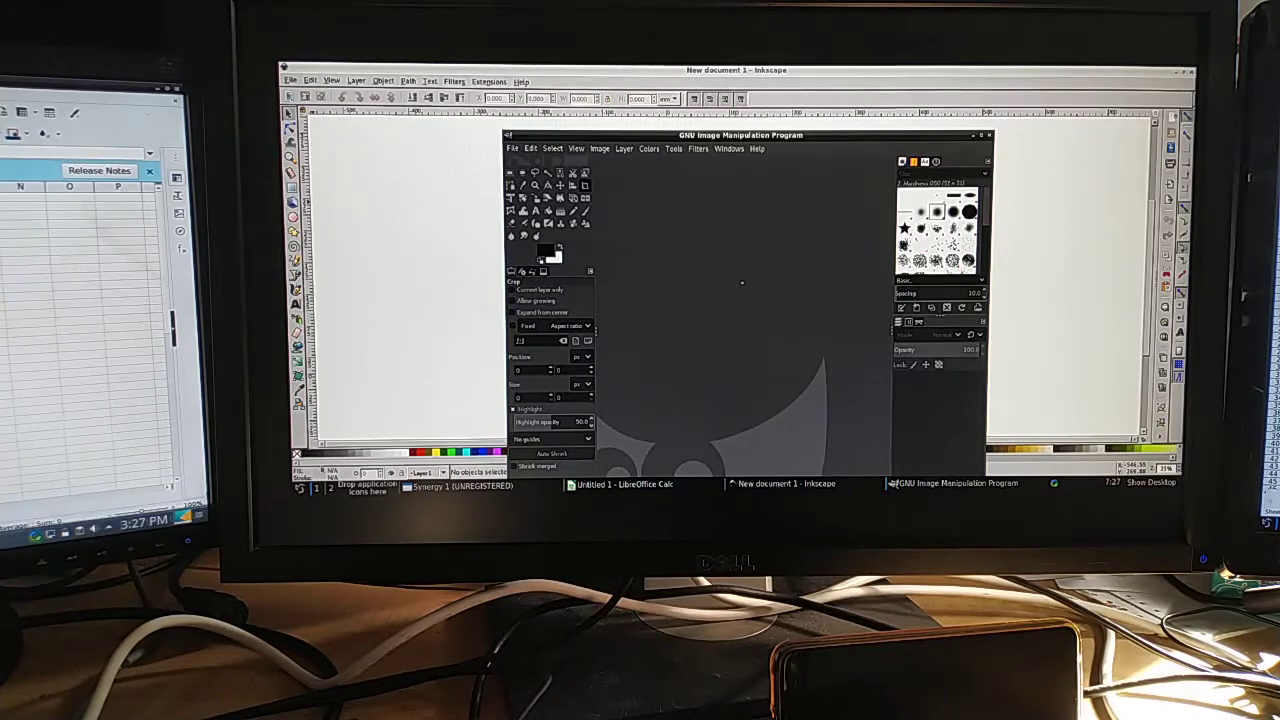
# Step: Reveal the LXQt Preferences submenu with brightness, keyboard and mouse, and configuration center entries
pyautogui.click(300, 488)
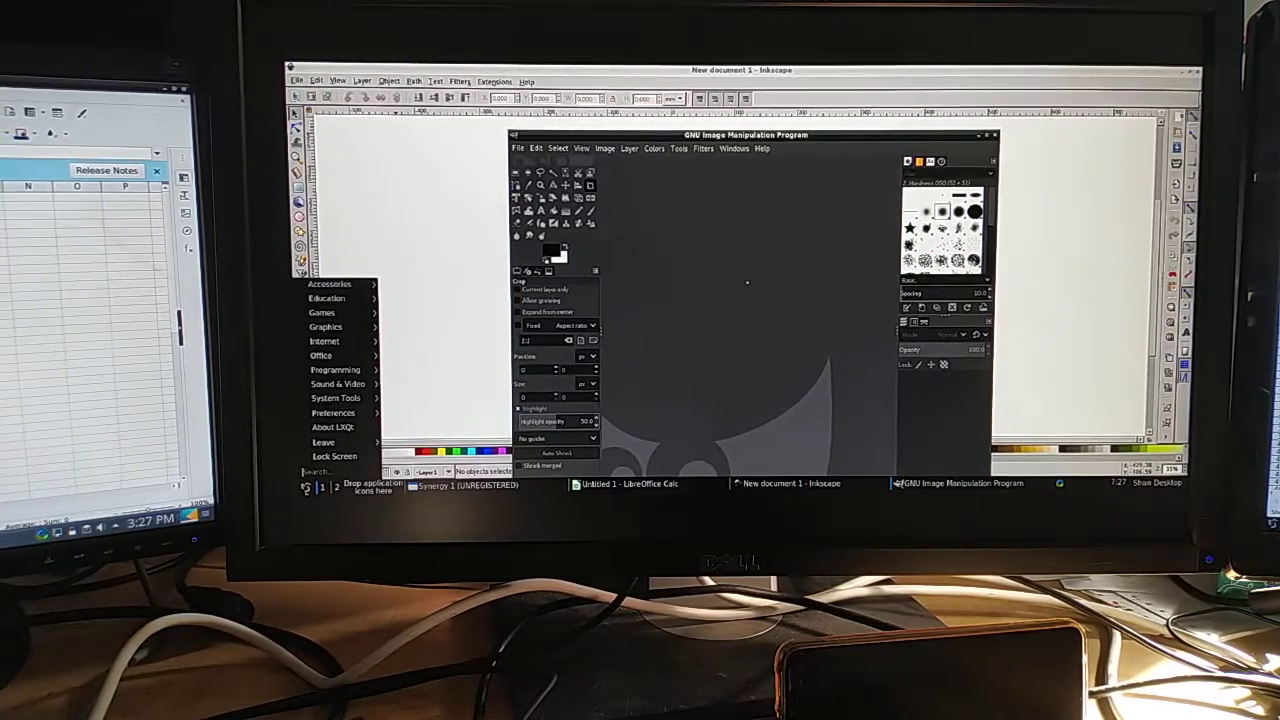
pyautogui.click(332, 412)
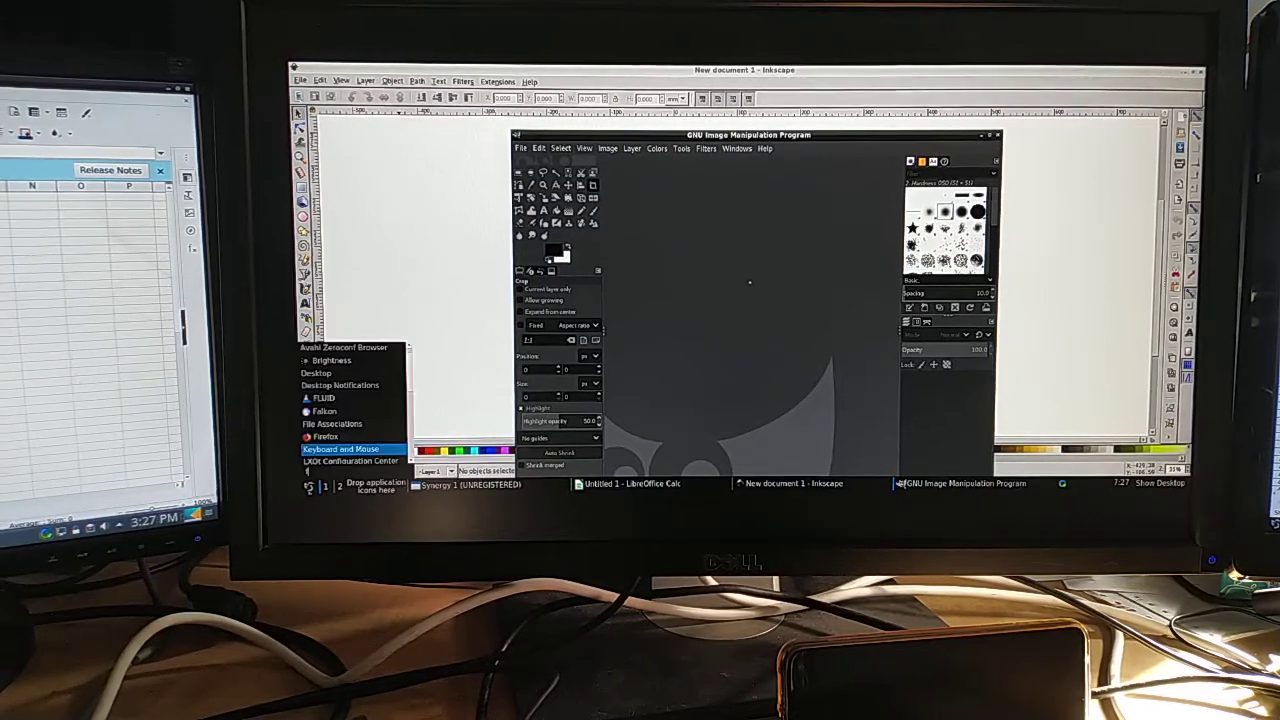